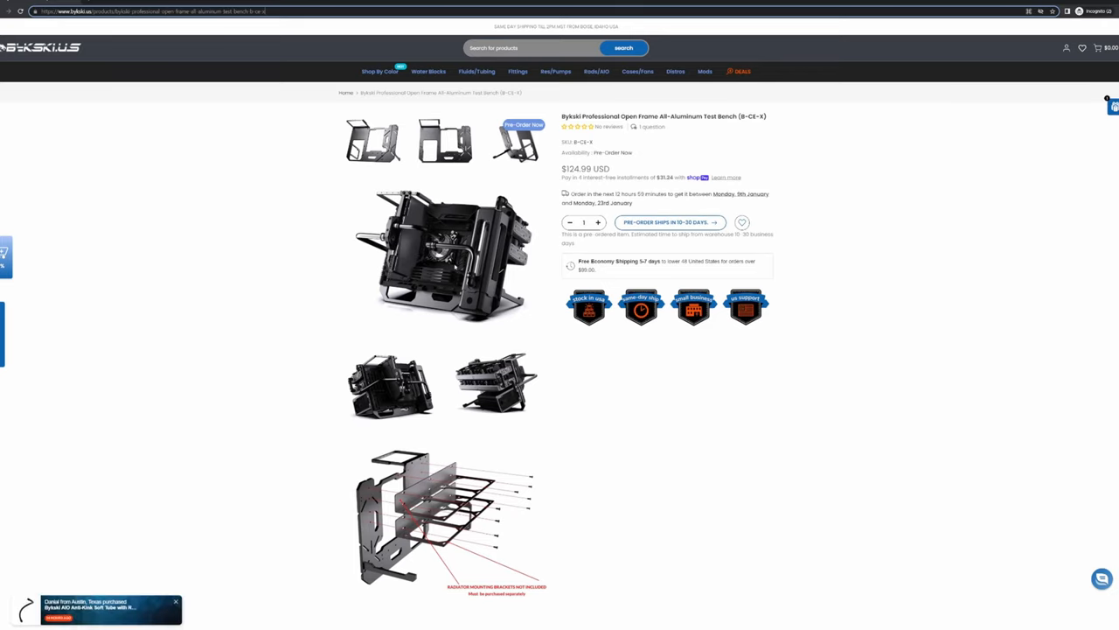
Scroll to the main product image and open it in the full-size lightbox
scroll("down", 3)
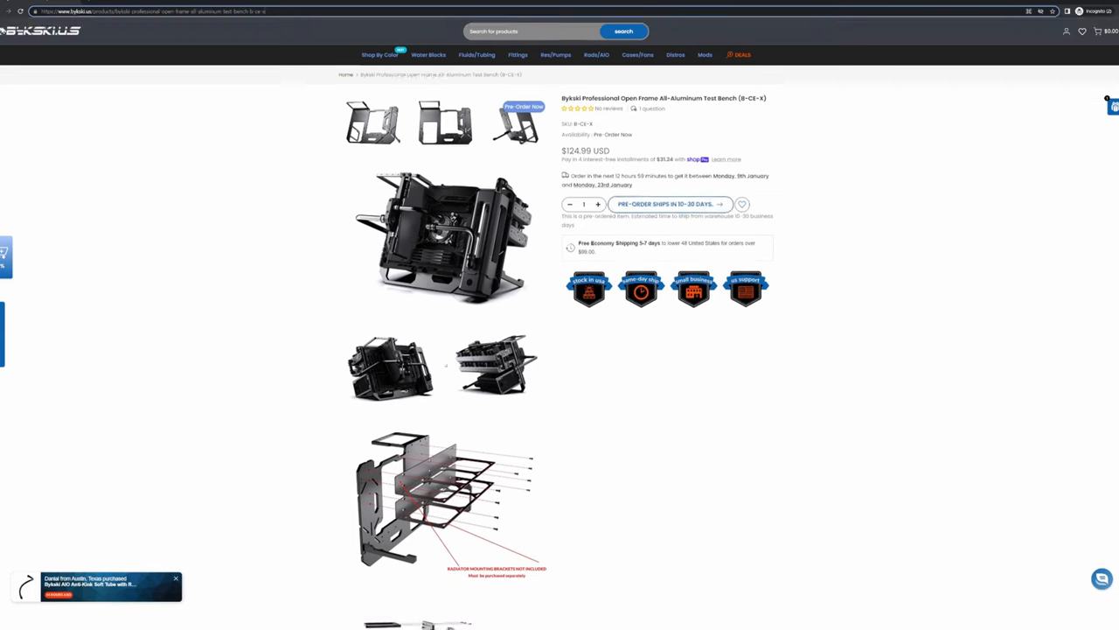
scroll("down", 3)
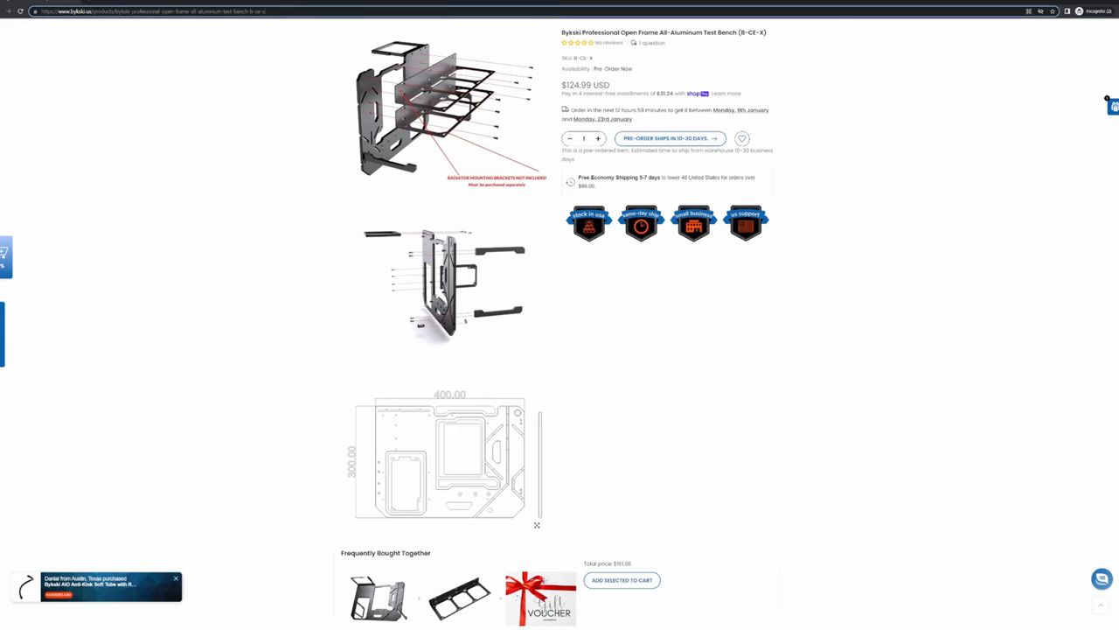
scroll("down", 3)
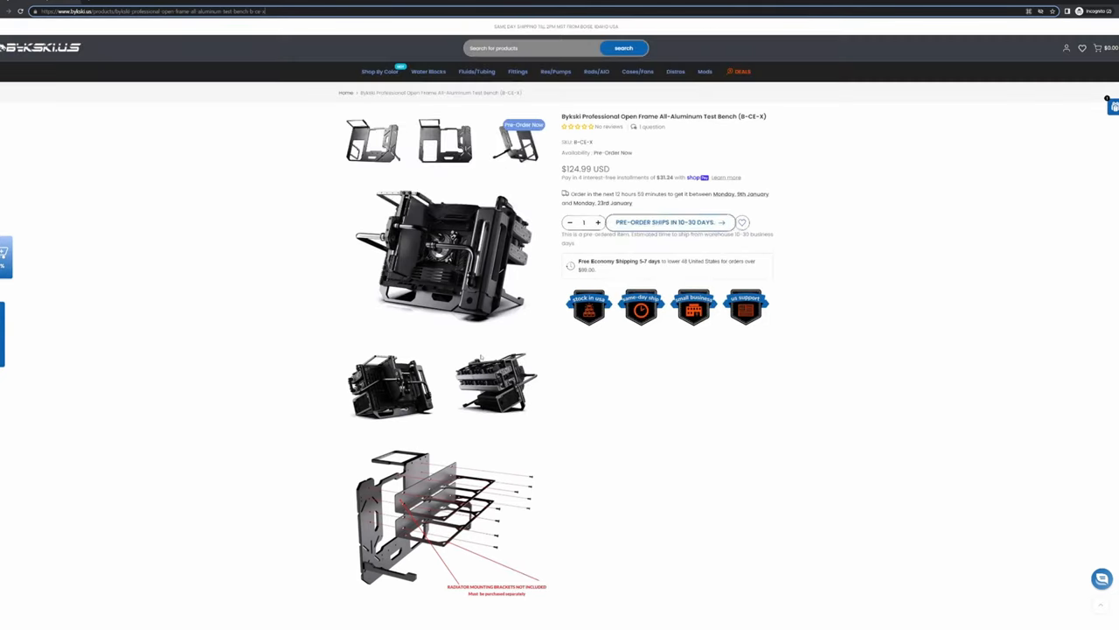
left_click(427, 254)
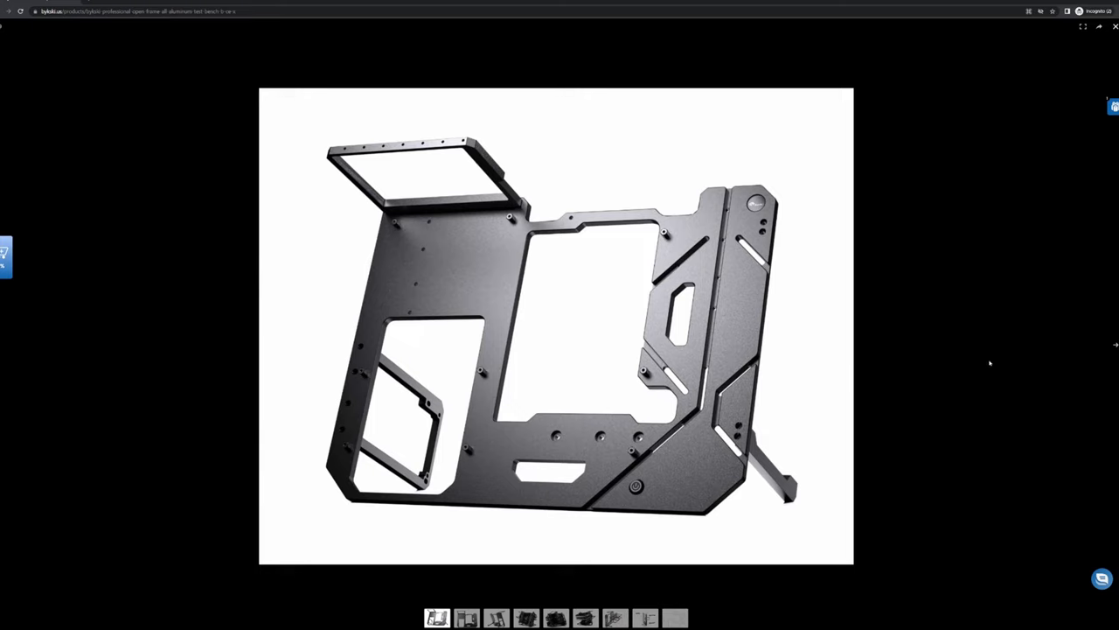
Advance from the flat frame photo to the third photo, the angled bare frame
left_click(466, 613)
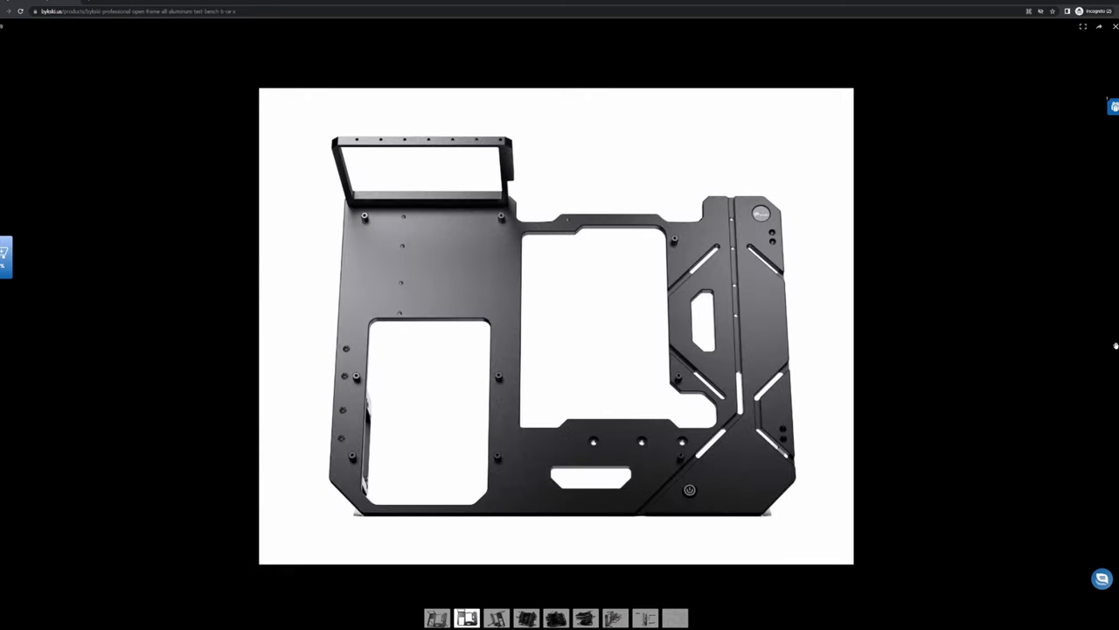
left_click(493, 614)
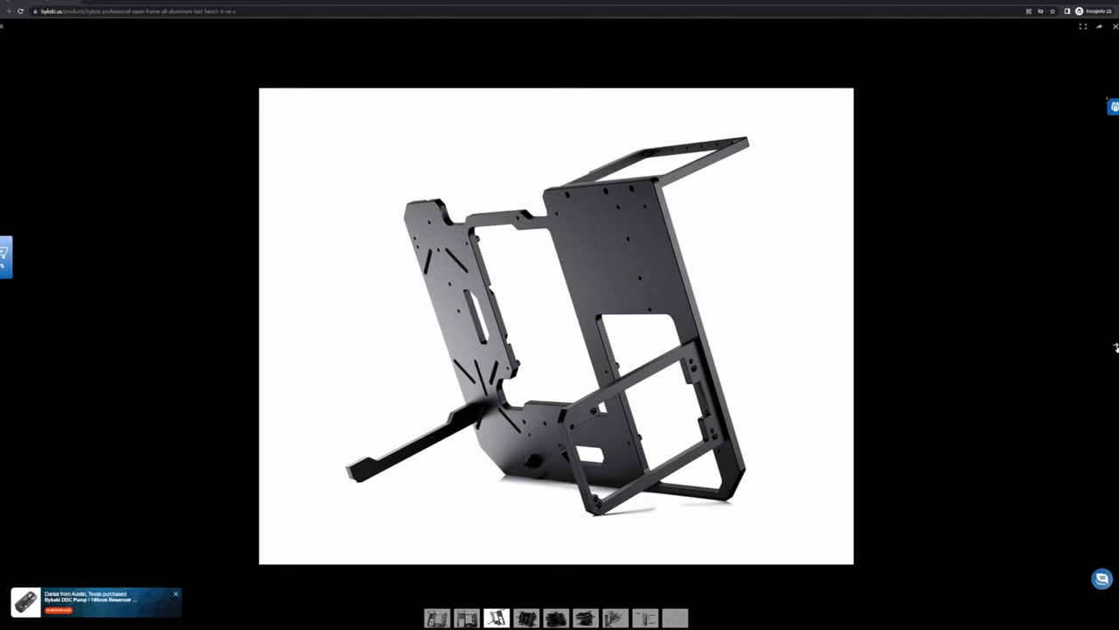
Step through the fully built bench photos to the exploded radiator-bracket diagram
left_click(524, 613)
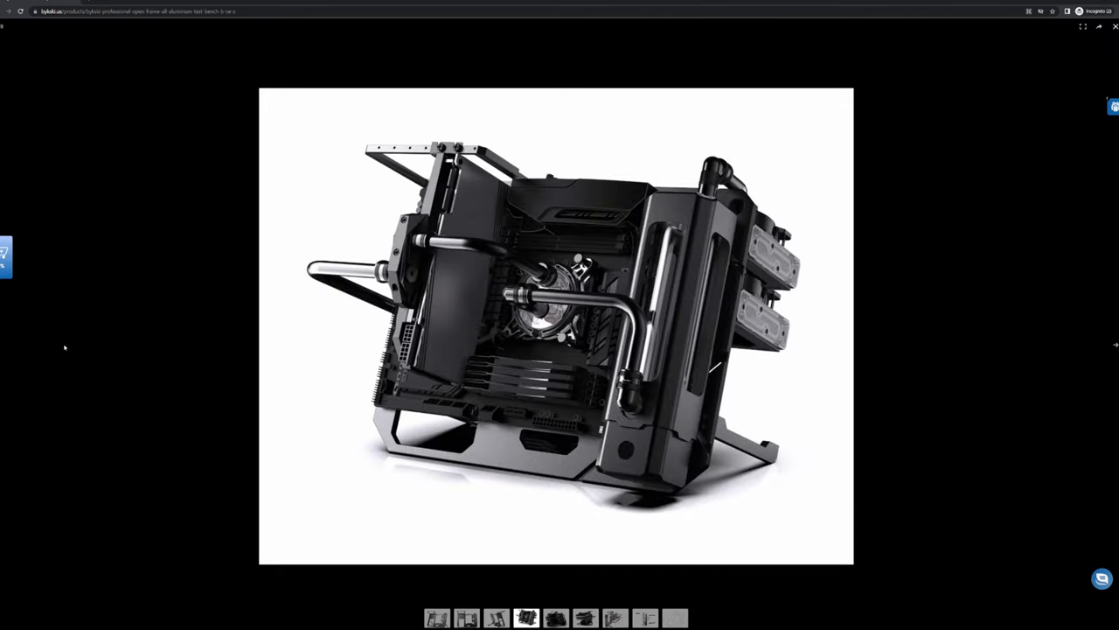
left_click(499, 615)
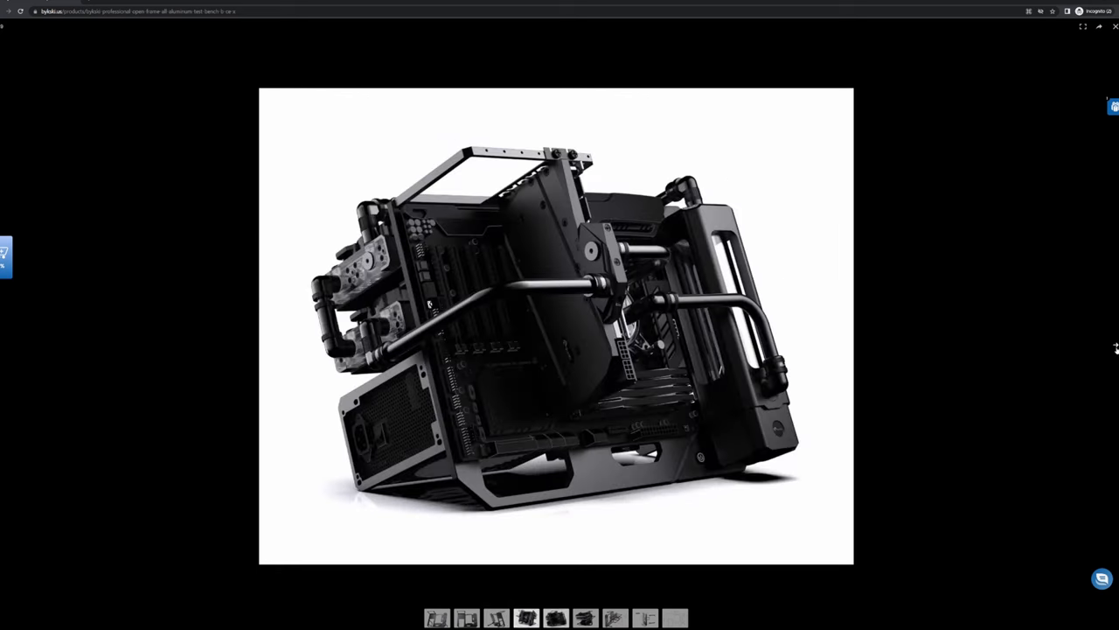
left_click(553, 616)
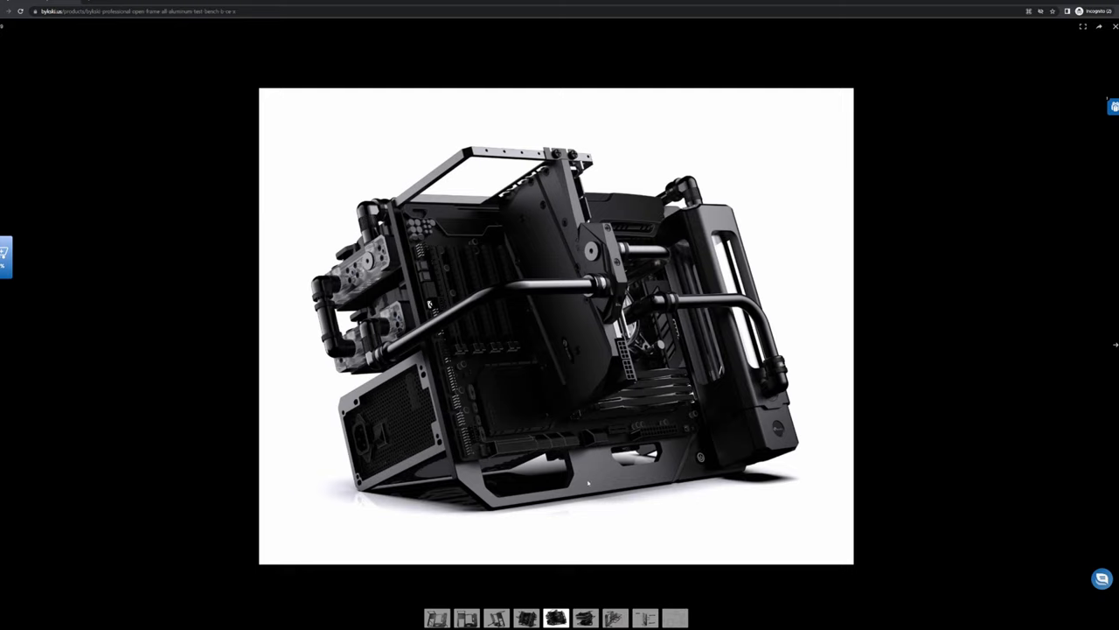
mouse_move(1115, 346)
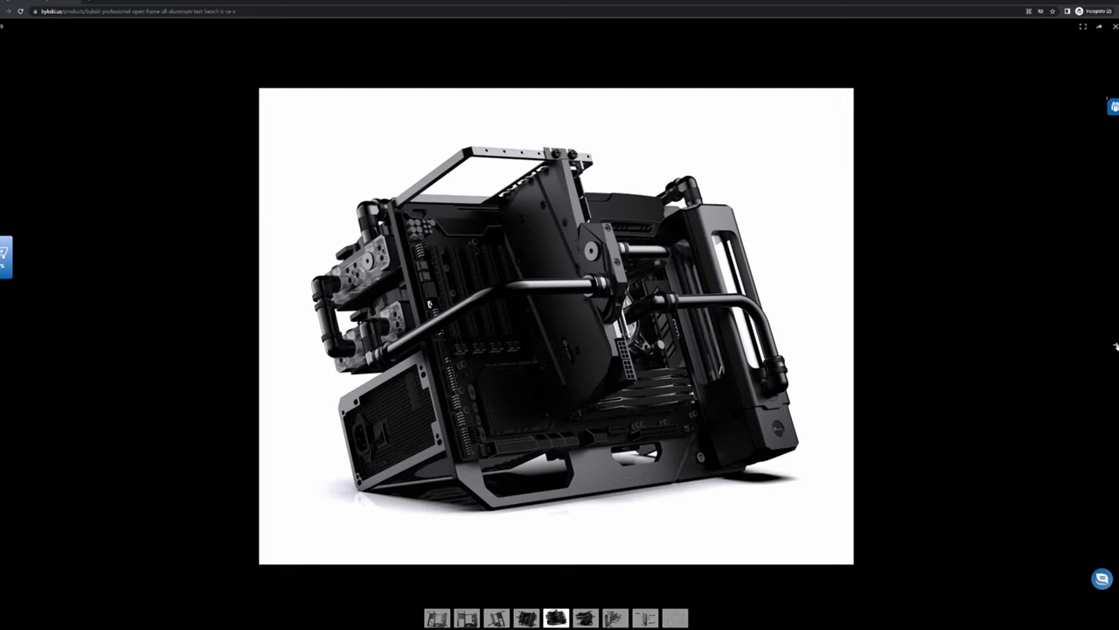
left_click(556, 617)
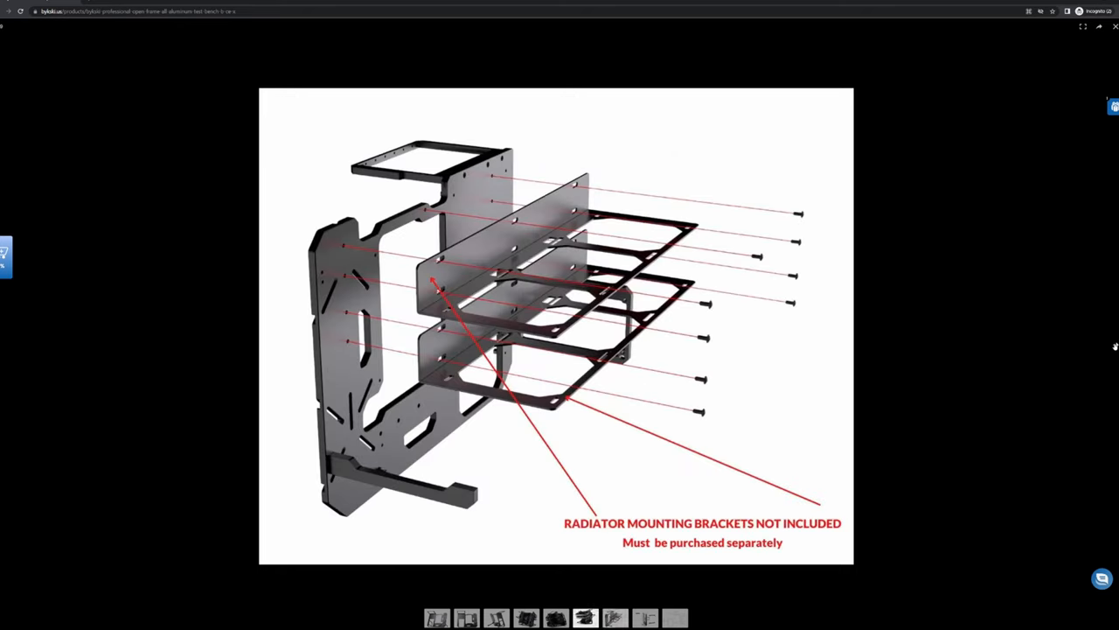
Show the rear exploded assembly diagram, then close the gallery back to the product page
left_click(645, 615)
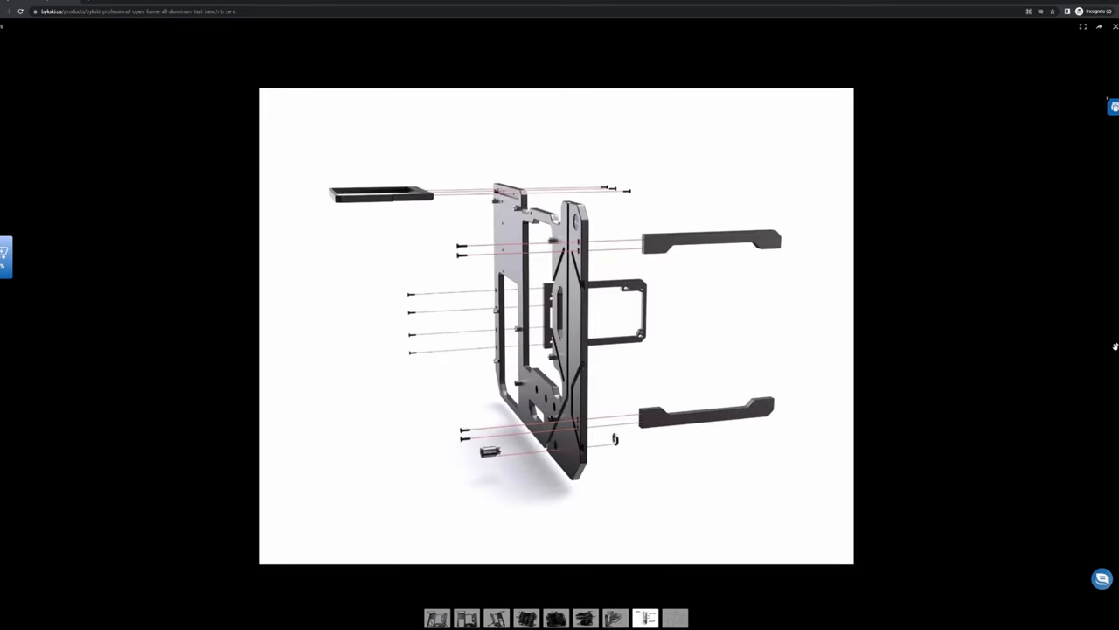
left_click(437, 617)
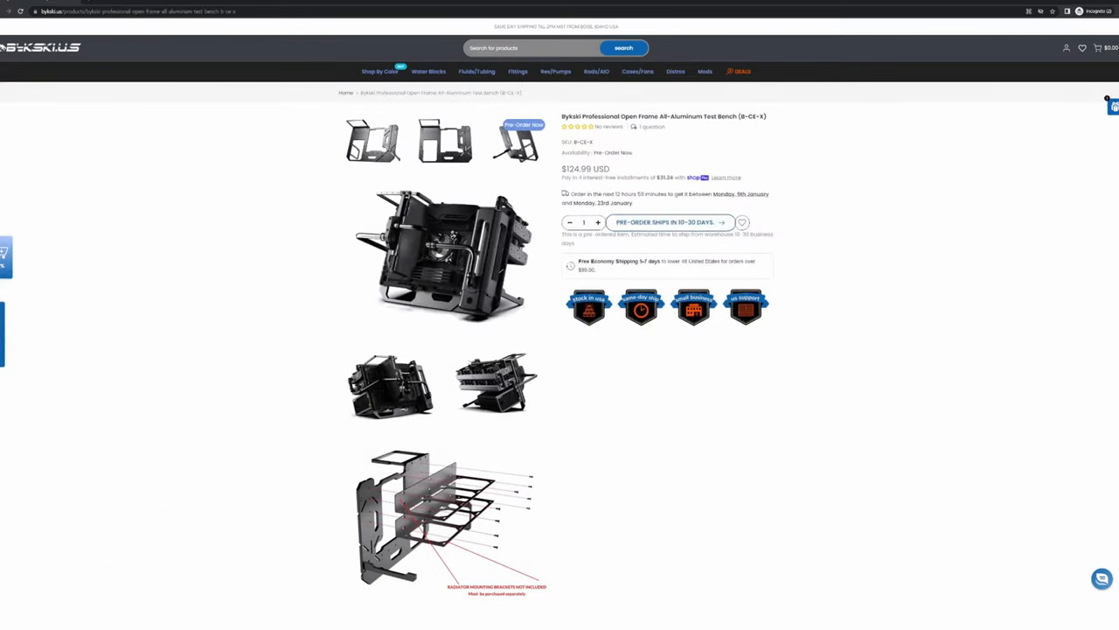
scroll("down", 3)
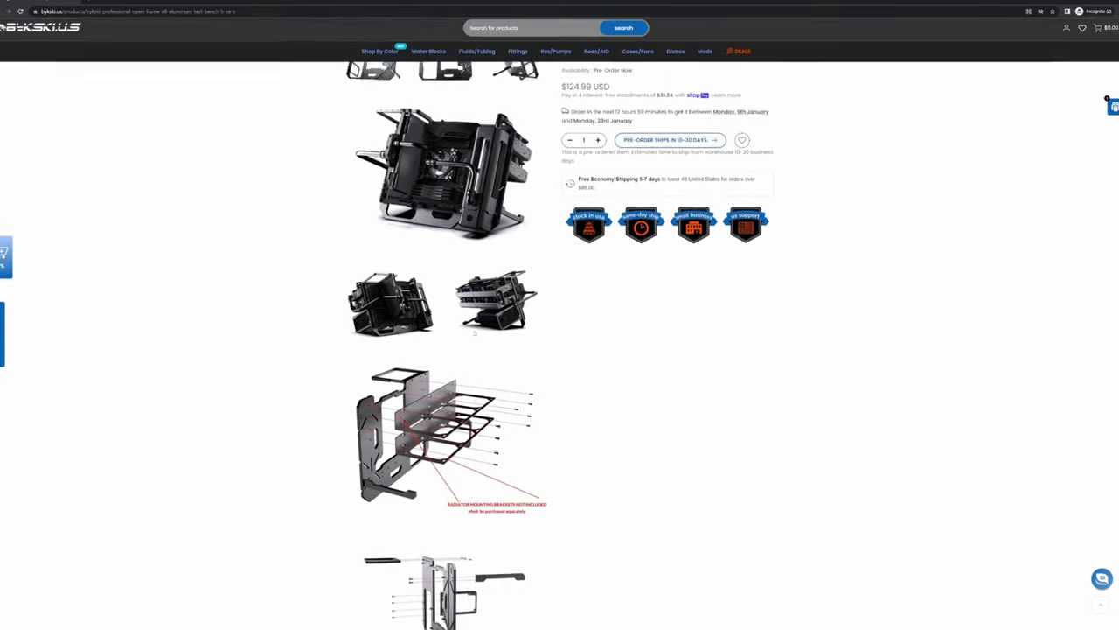
scroll("down", 3)
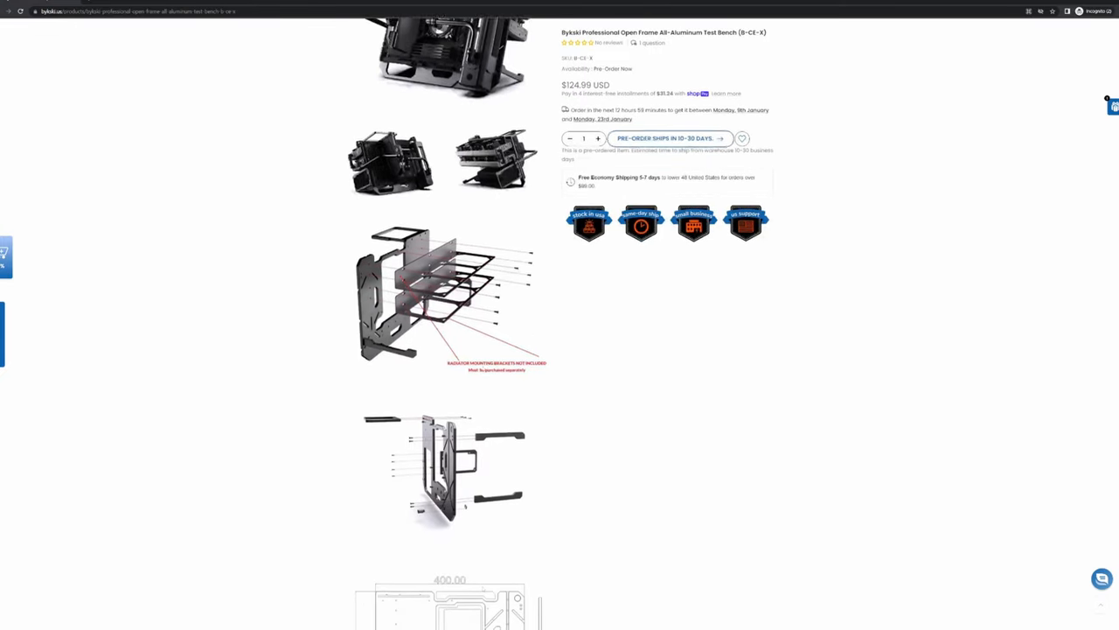
scroll("down", 3)
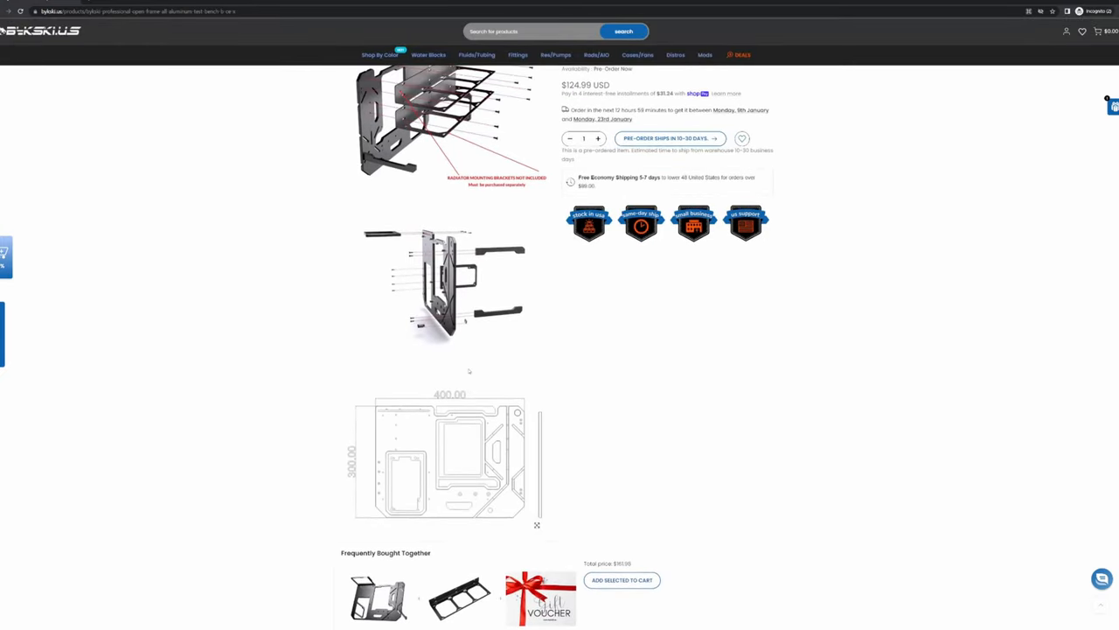
scroll("up", 3)
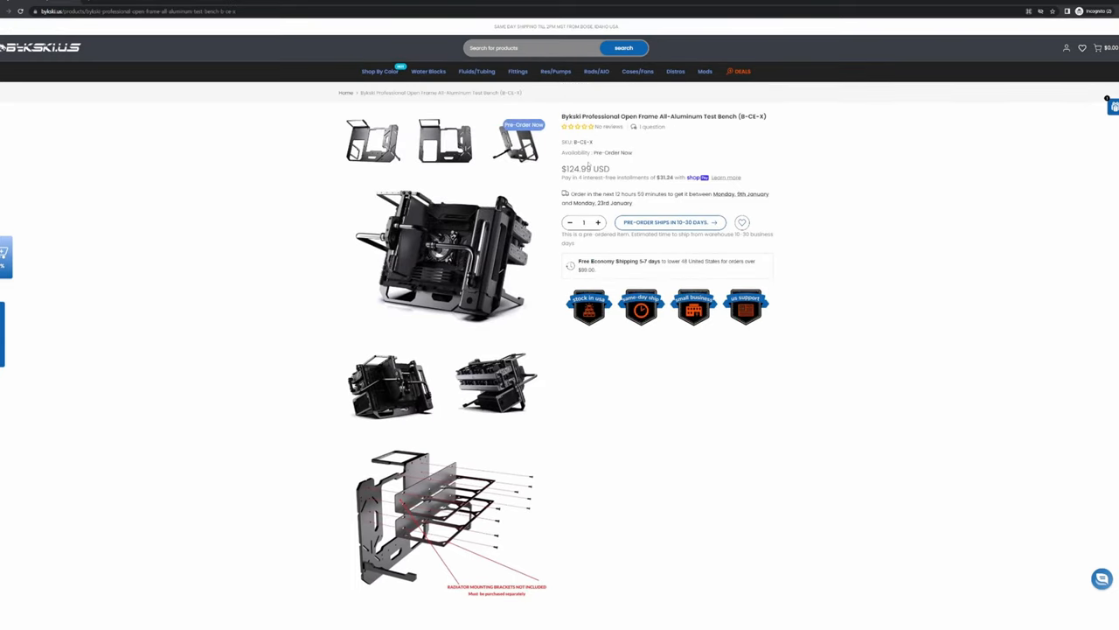